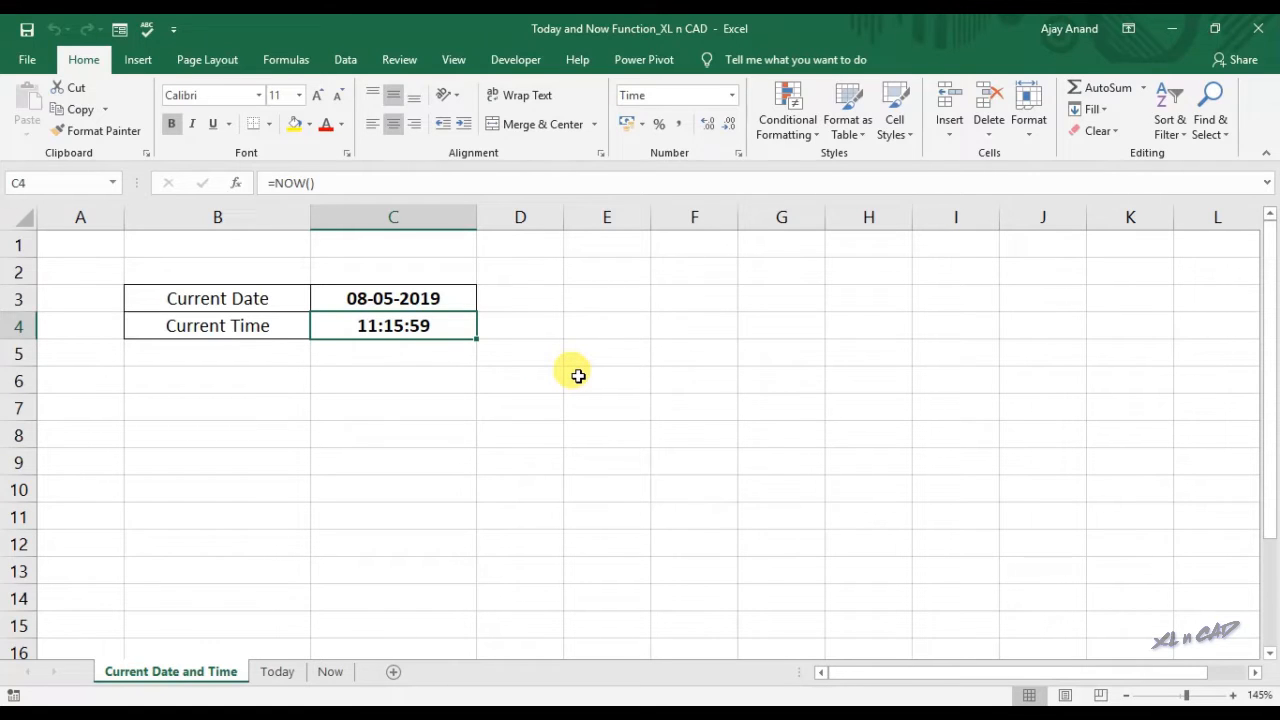
Switch to the Today sheet to show the TODAY function summary table.
left_click(276, 672)
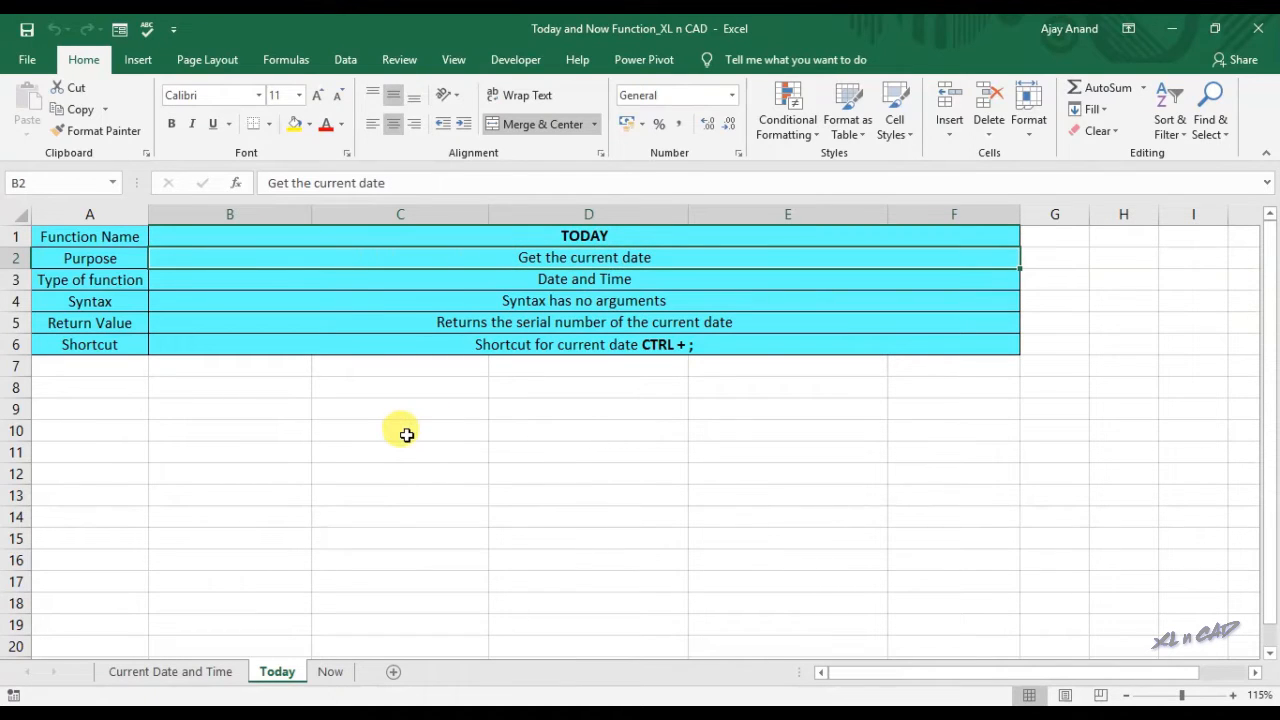
Label C9 'Today's Date' and enter =TODAY() in D9, returning 08-05-2019.
type("Today's Date")
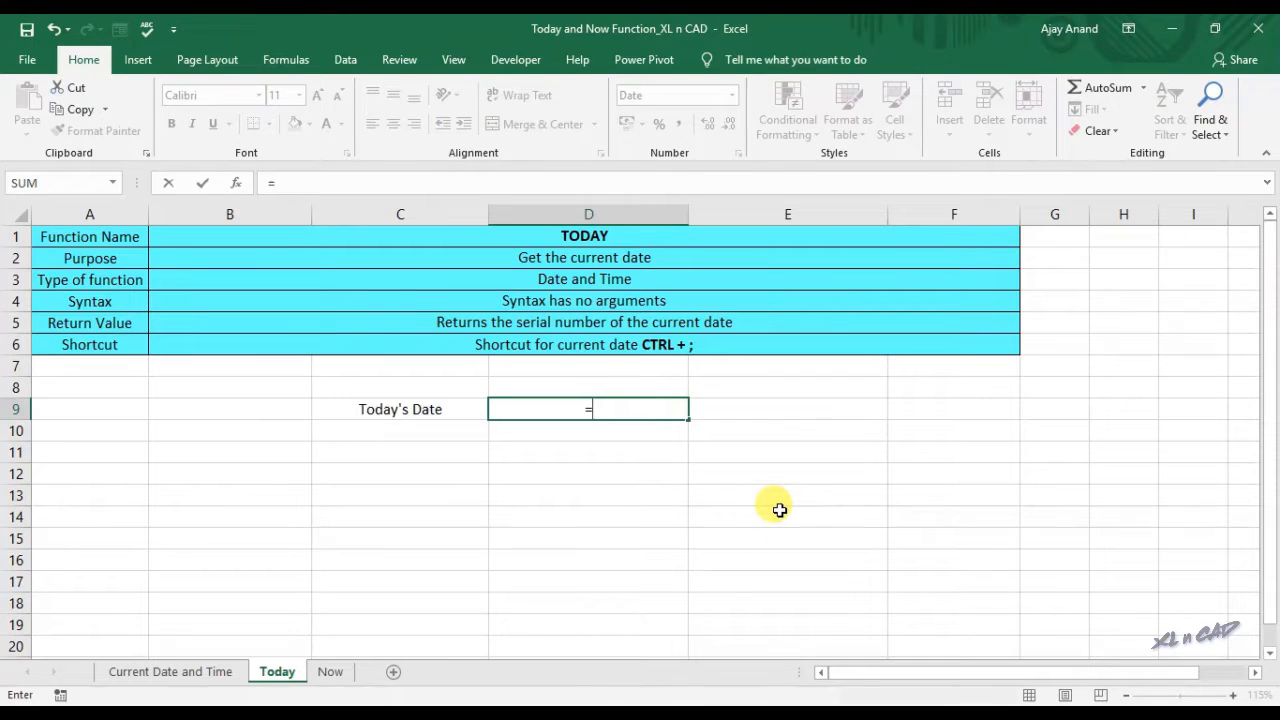
type("toda")
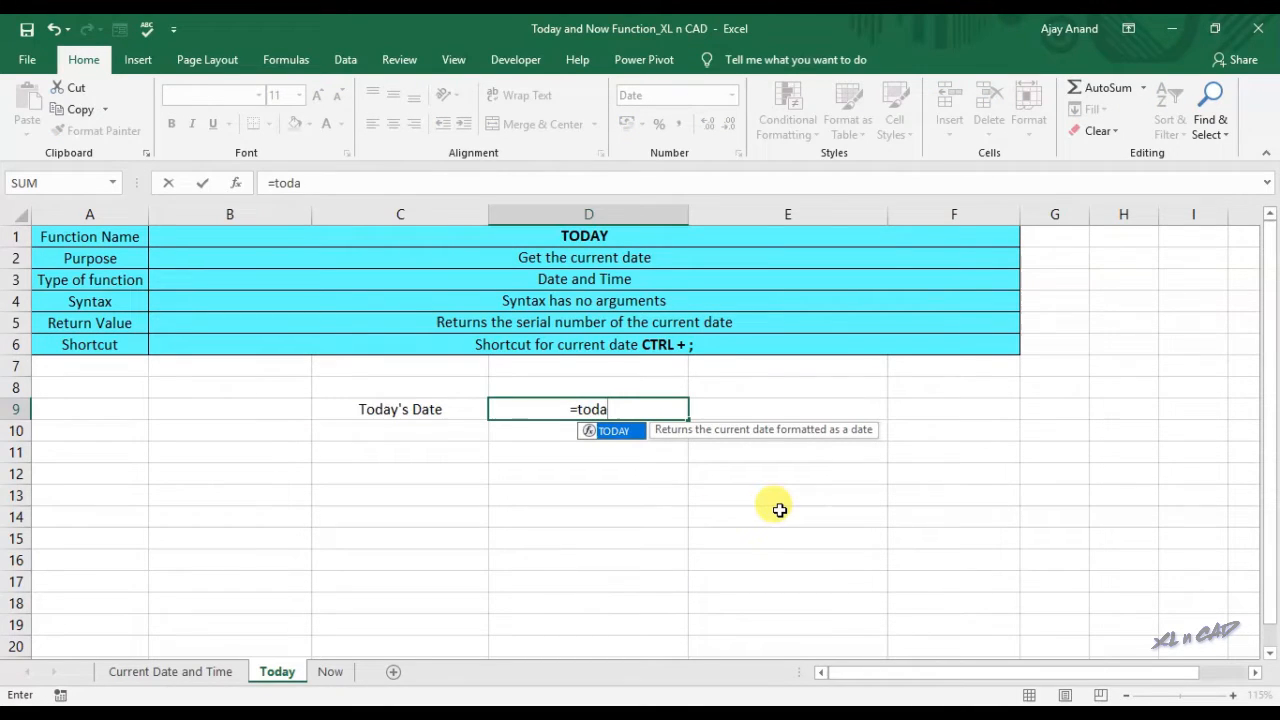
type("y()")
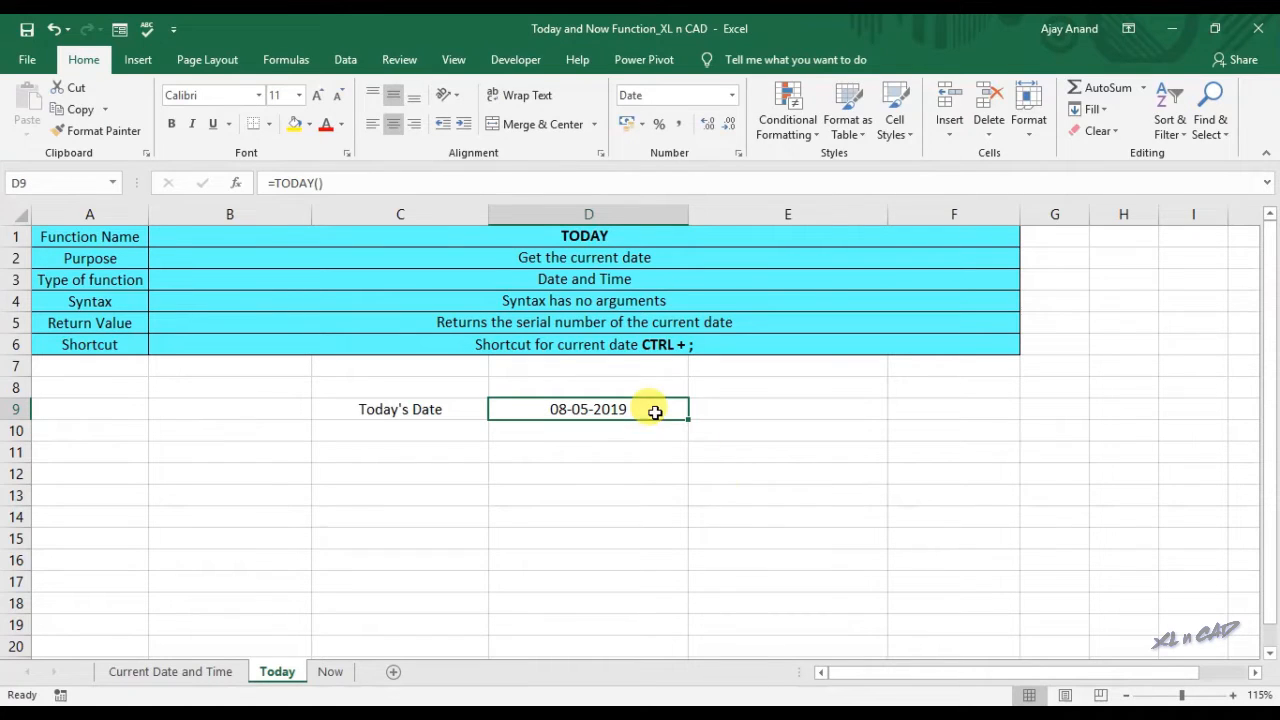
mouse_move(700, 450)
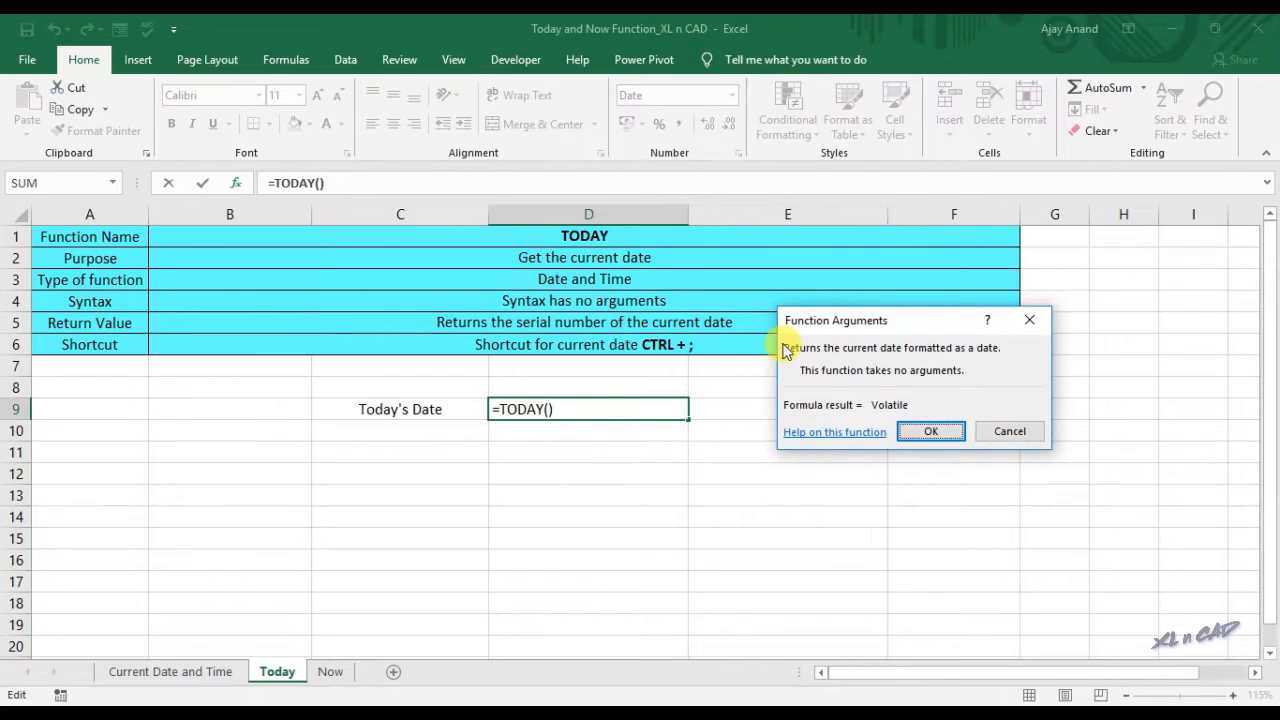
mouse_move(856, 360)
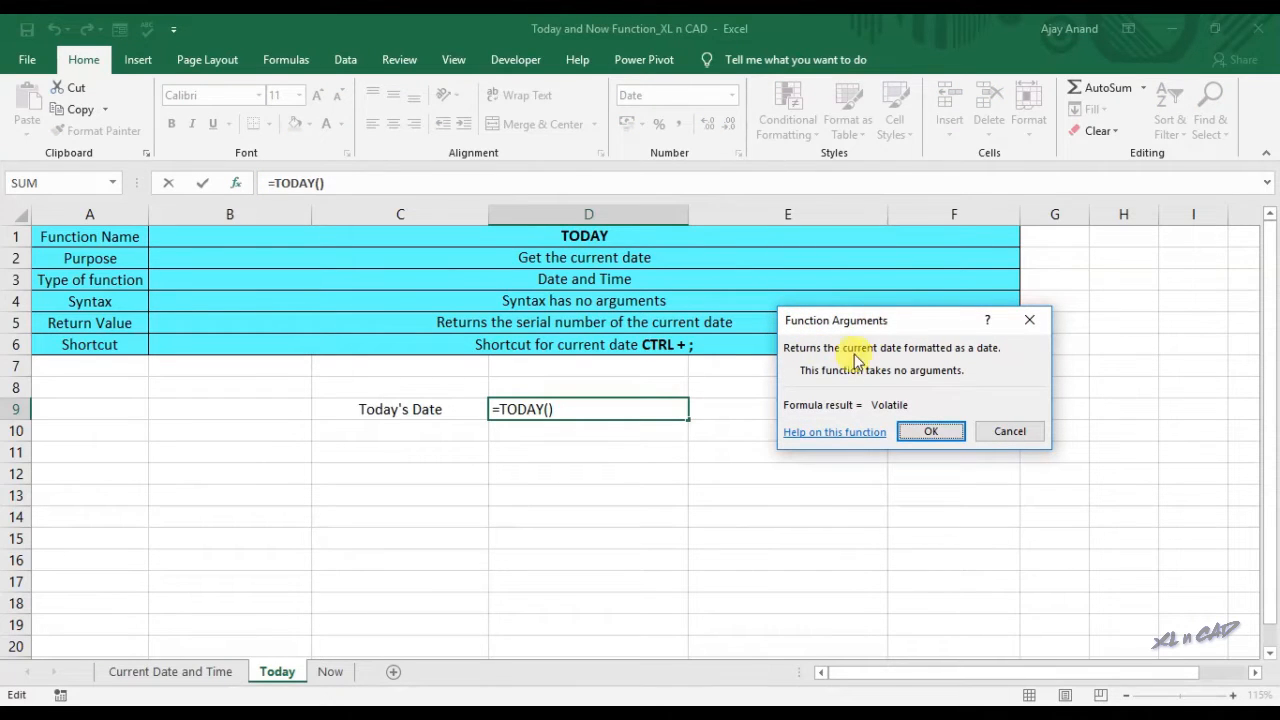
mouse_move(918, 392)
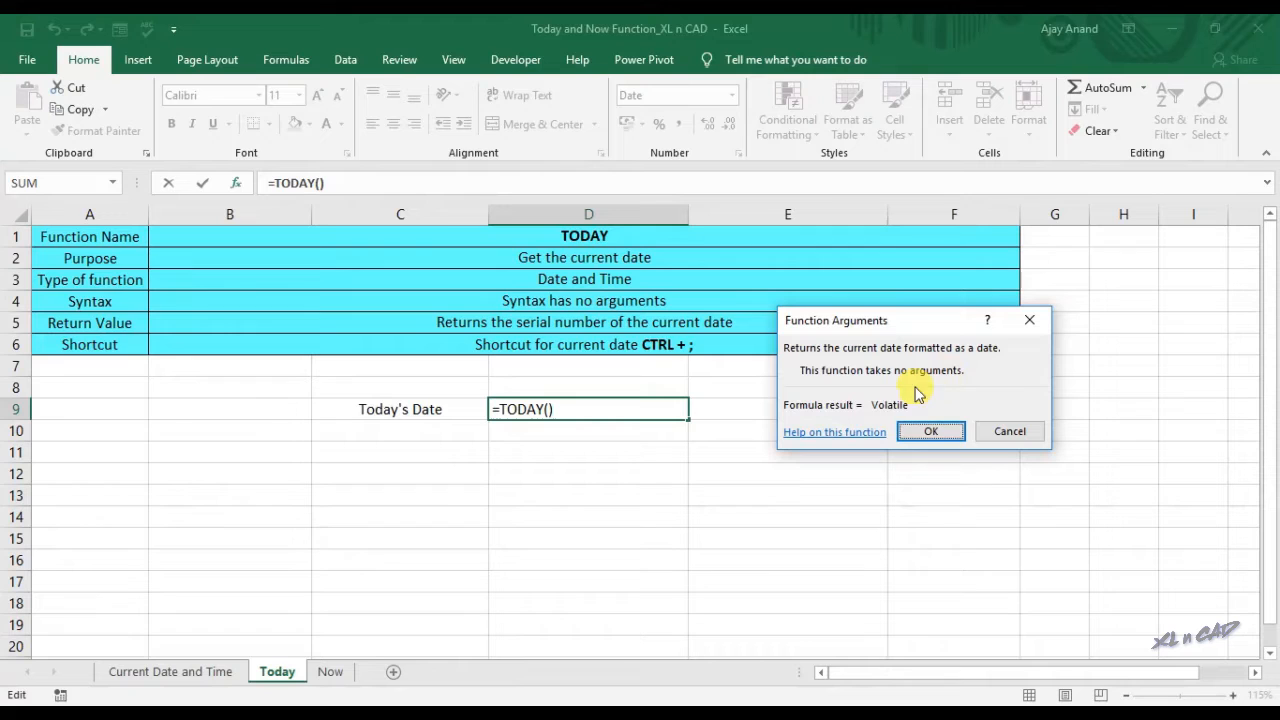
left_click(930, 432)
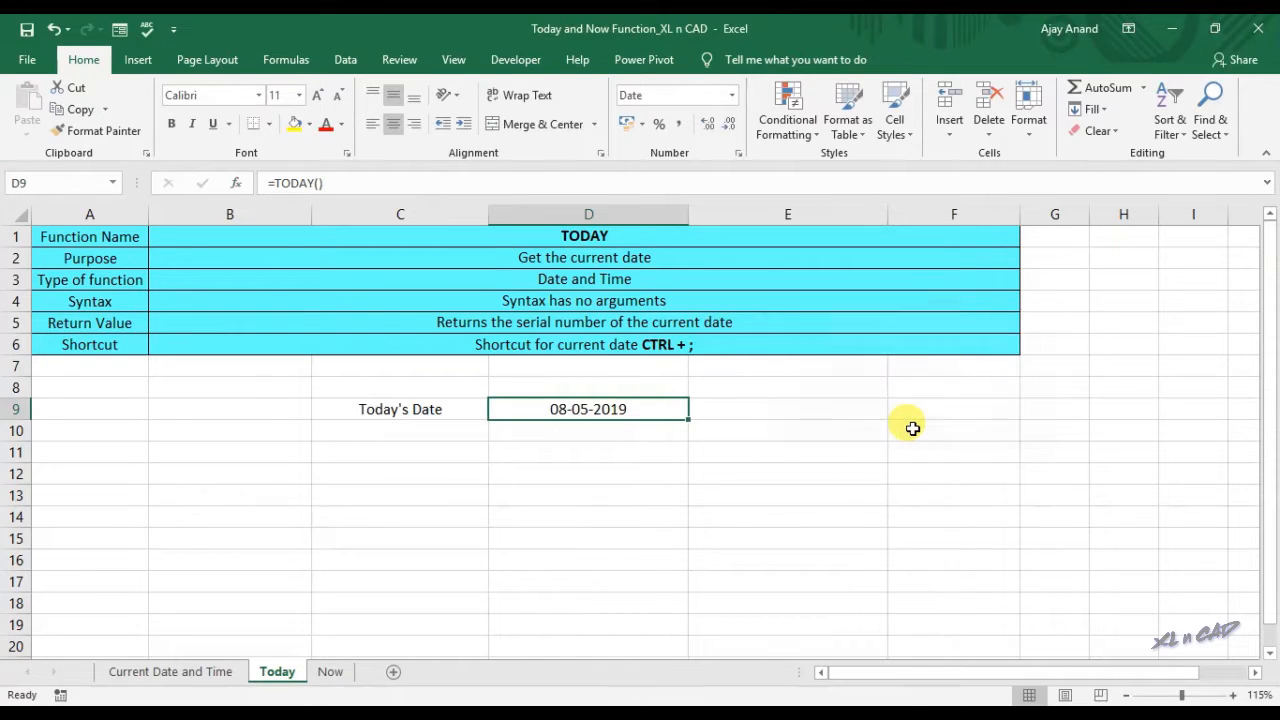
Add a Yesterday's Date row with =TODAY()-1, returning 07-05-2019.
type("Yesterday's Date")
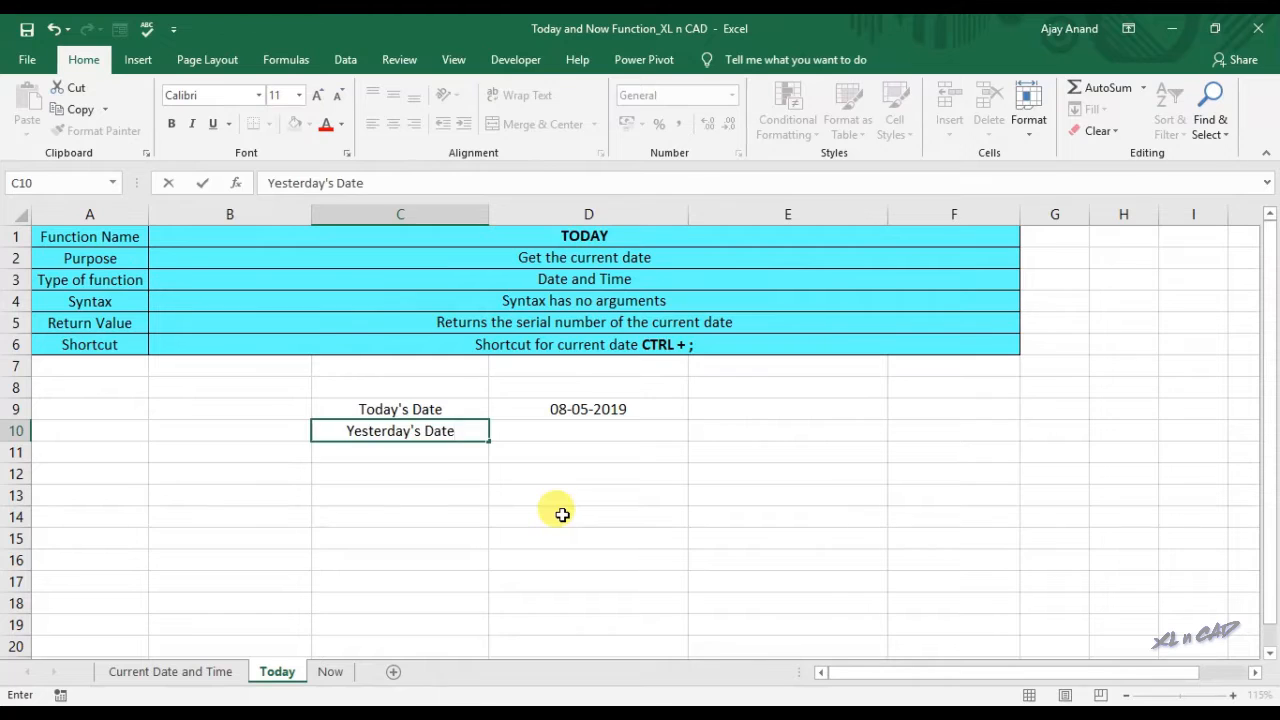
type("=Today(")
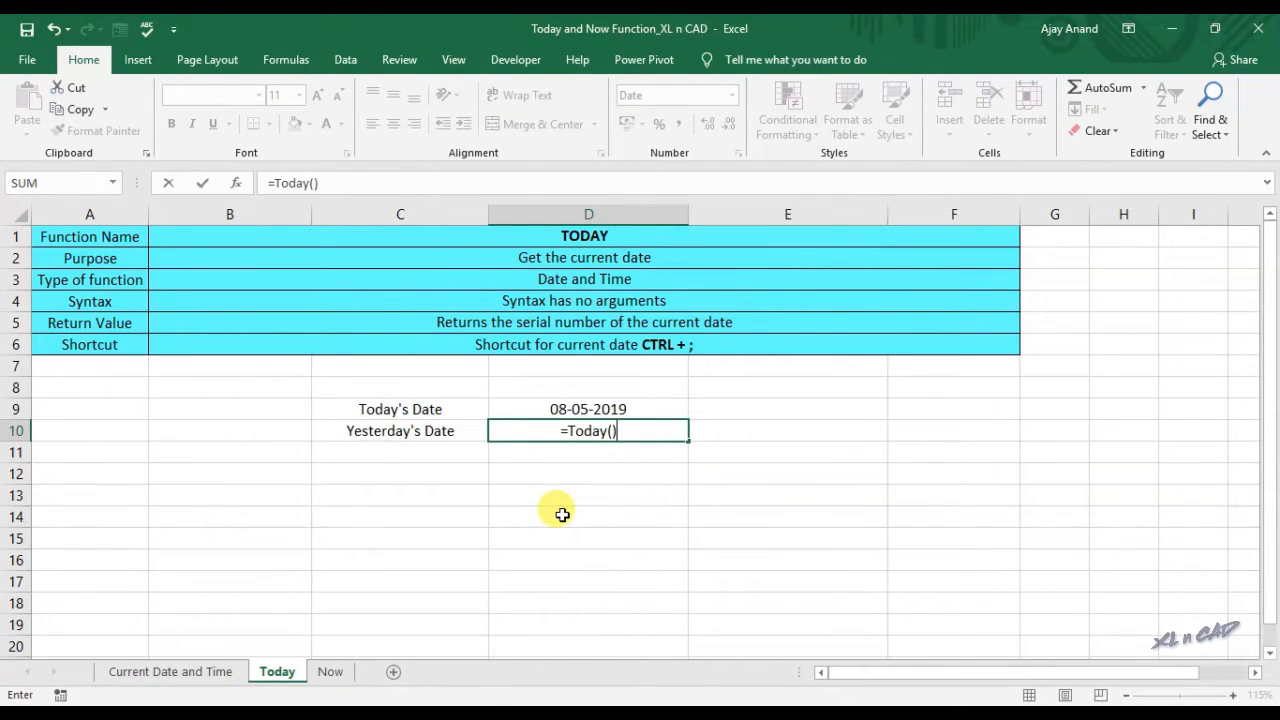
type("-1")
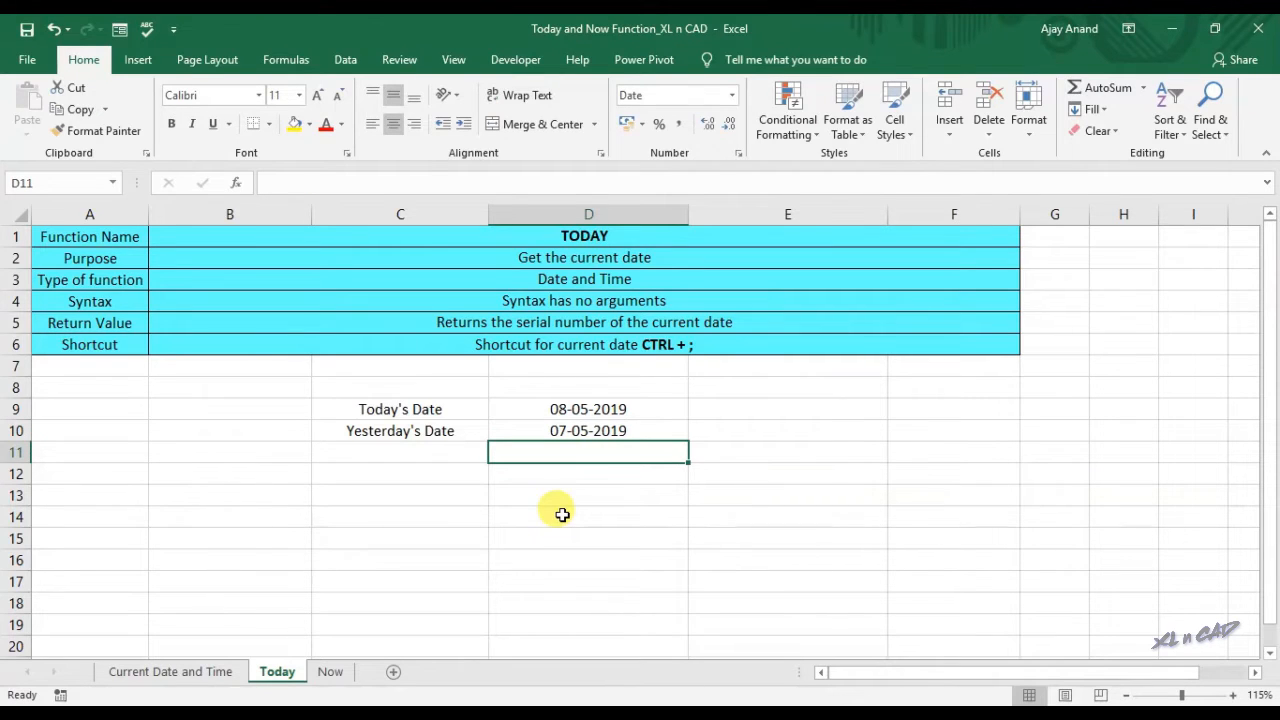
Add a Tomorrow's Date row with =TODAY()+1, returning 09-05-2019.
type("Tomorrow's Date")
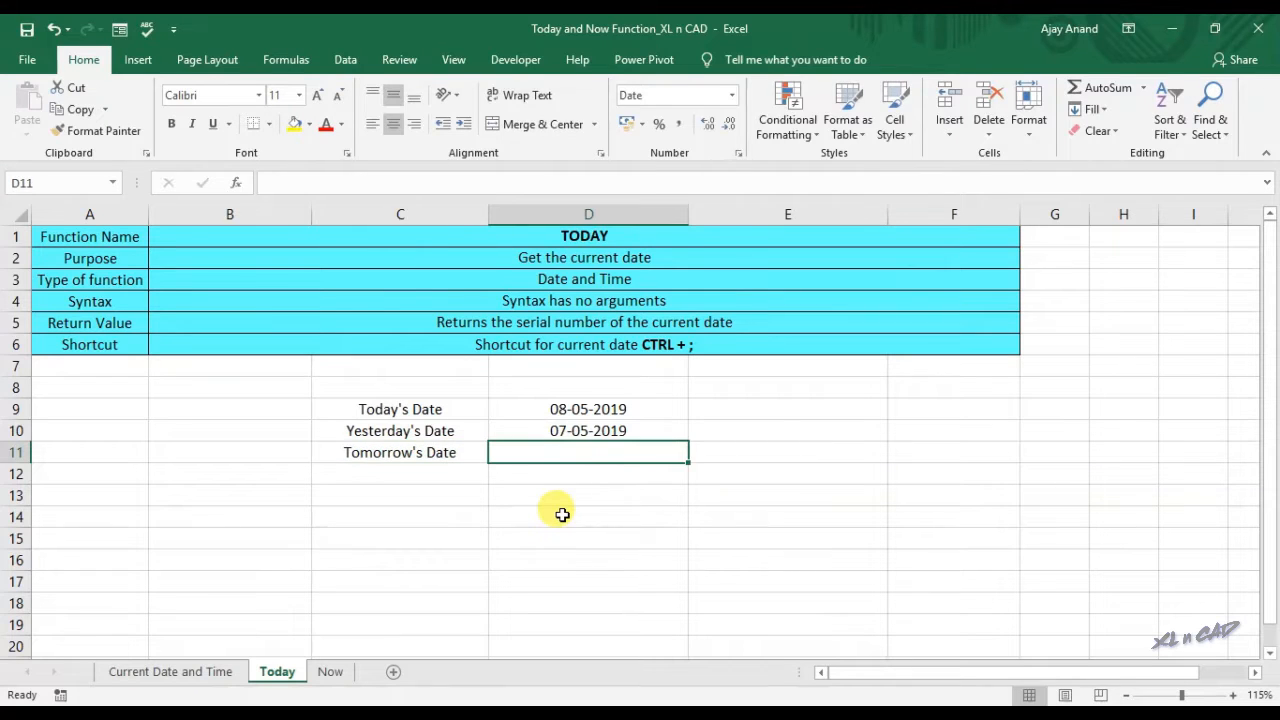
type("=Toda")
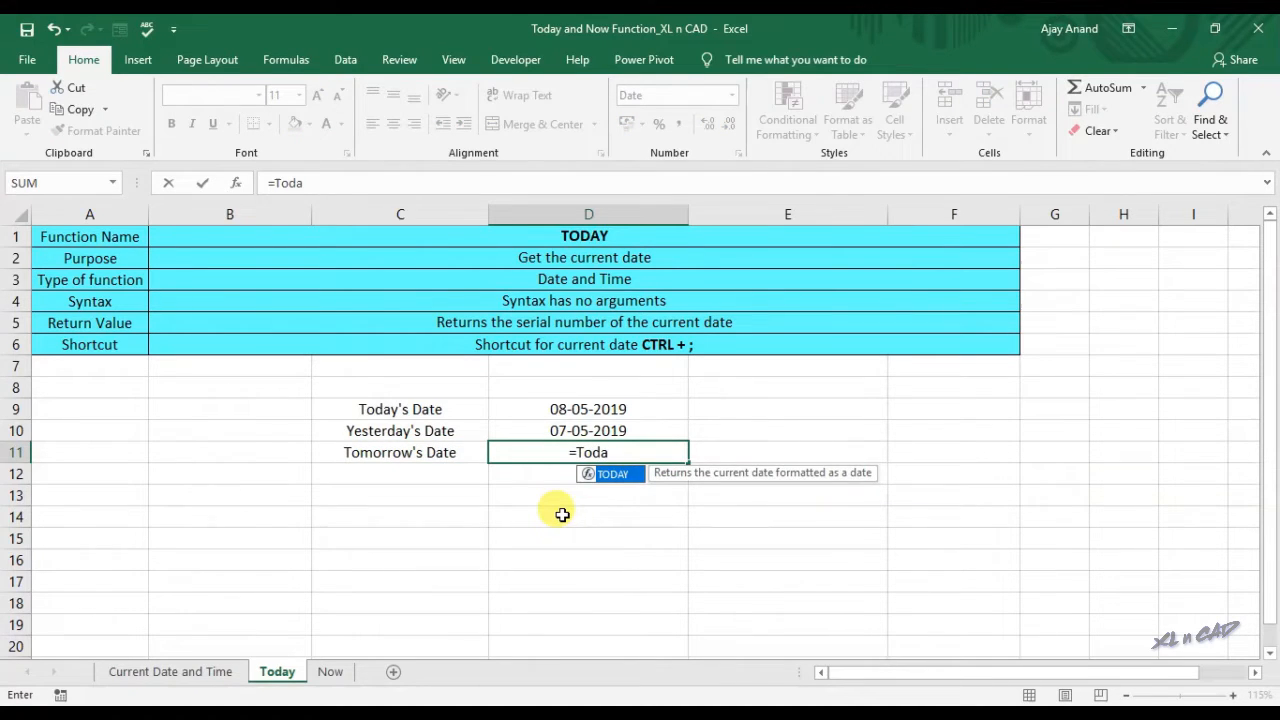
type("y()")
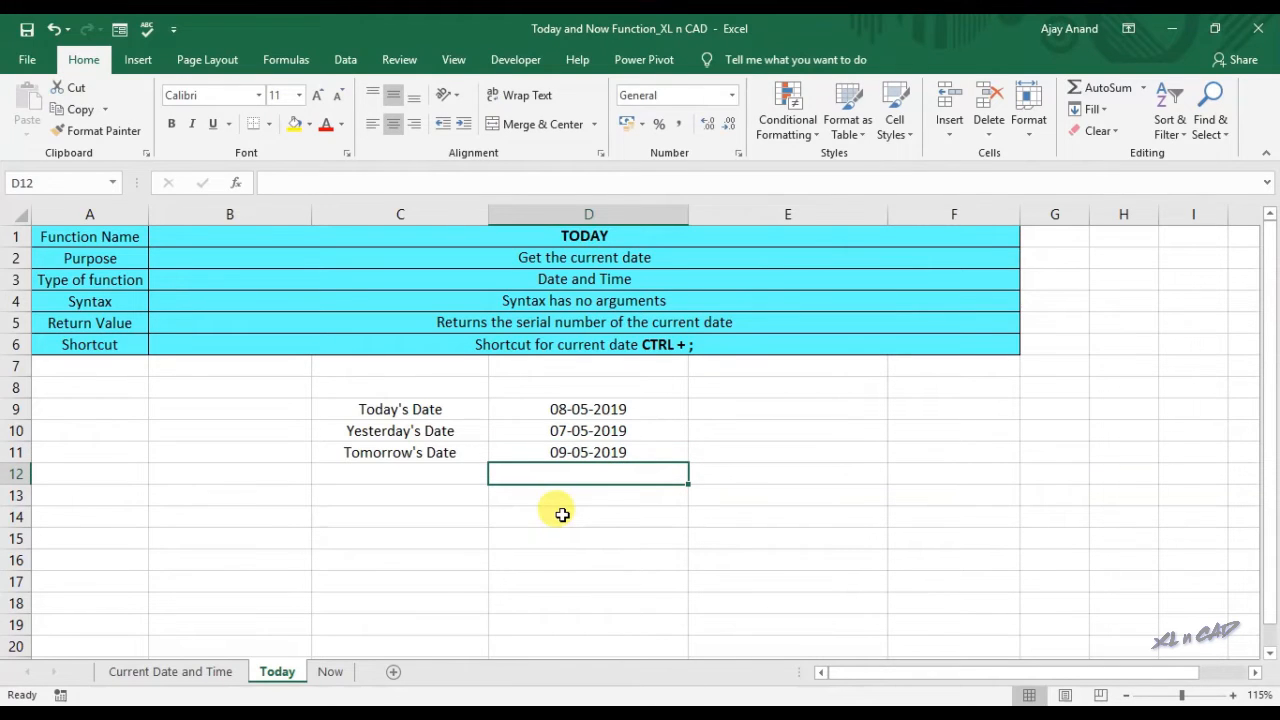
mouse_move(454, 432)
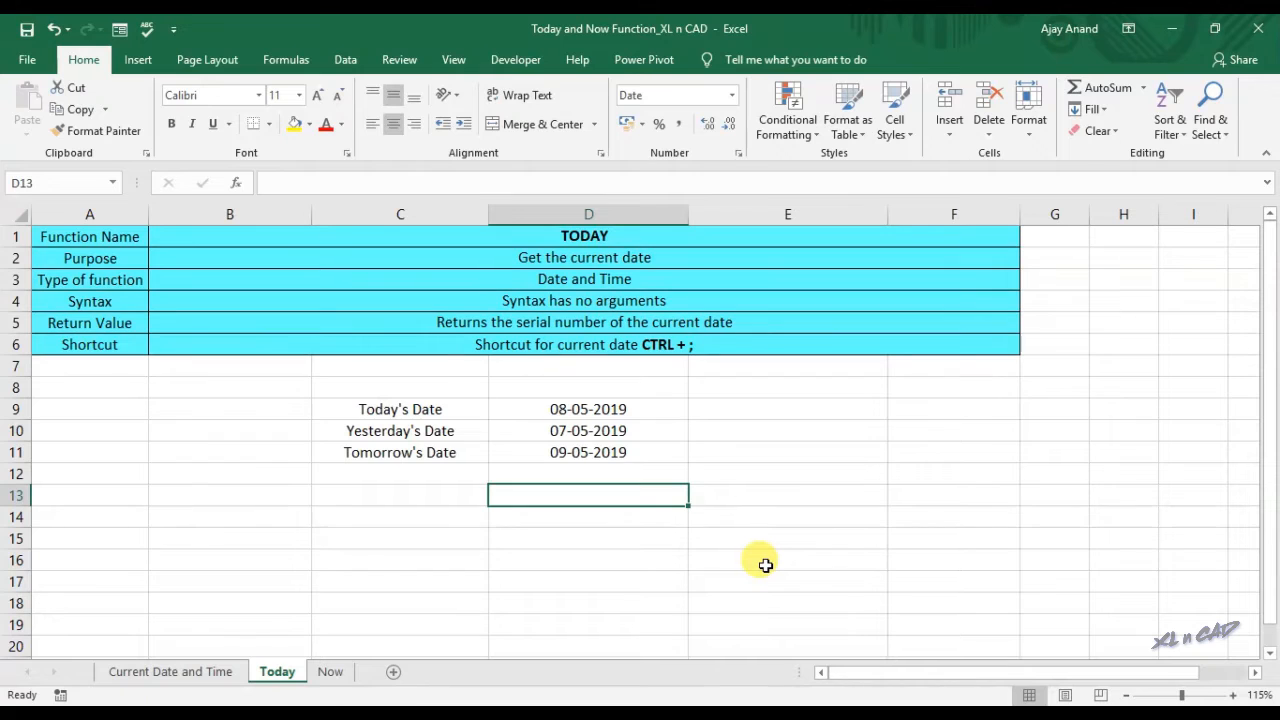
Insert the static date 08-05-2019 in D13 via Ctrl+;, then switch to the Now sheet.
type("08-05-2019")
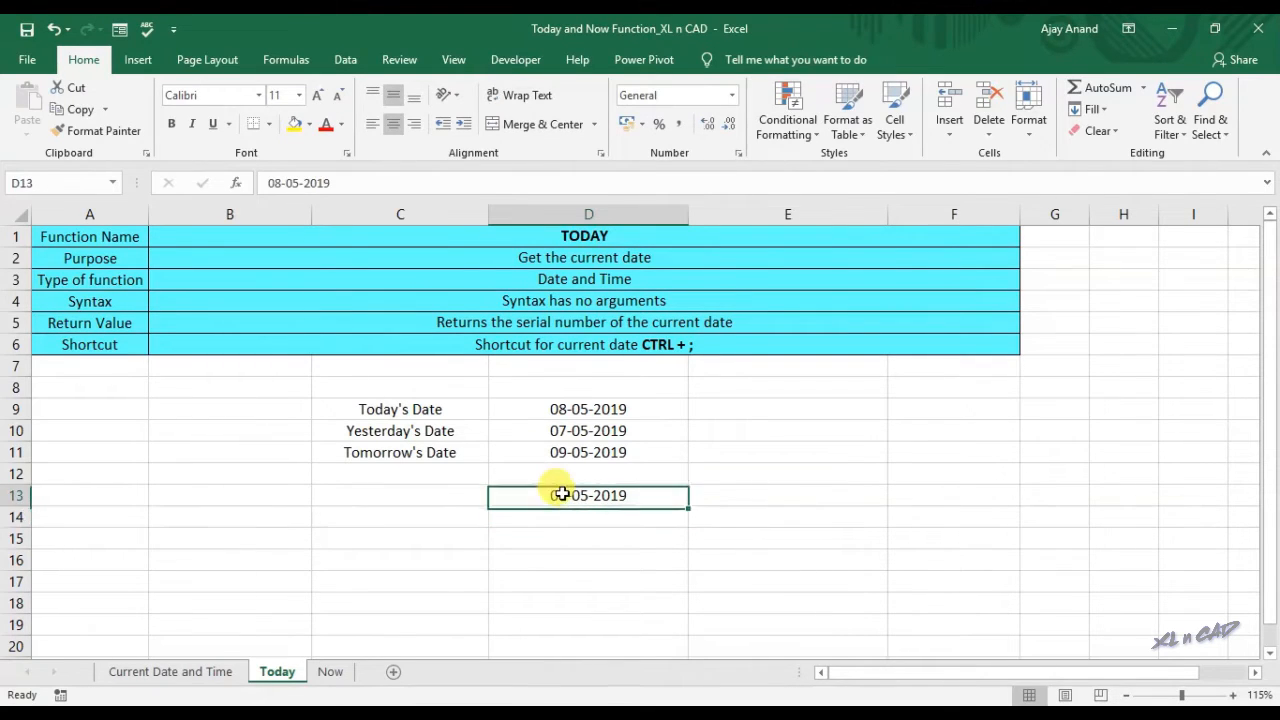
double_click(588, 496)
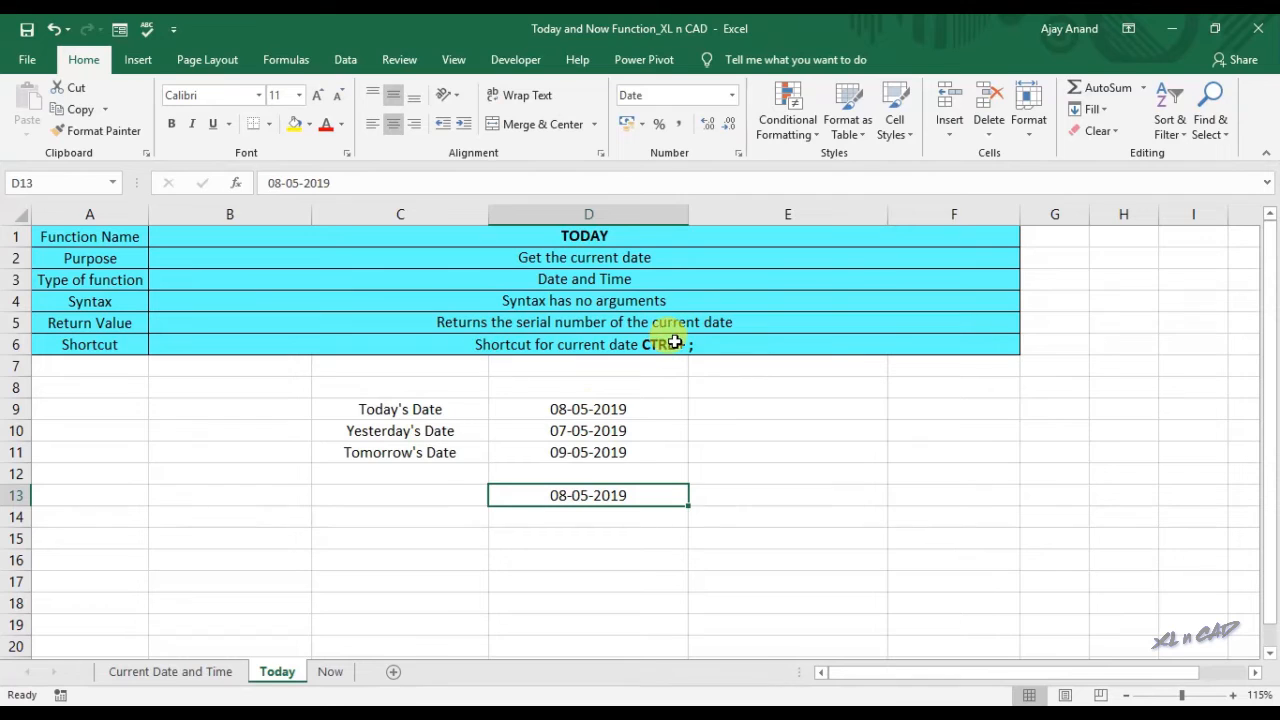
left_click(330, 672)
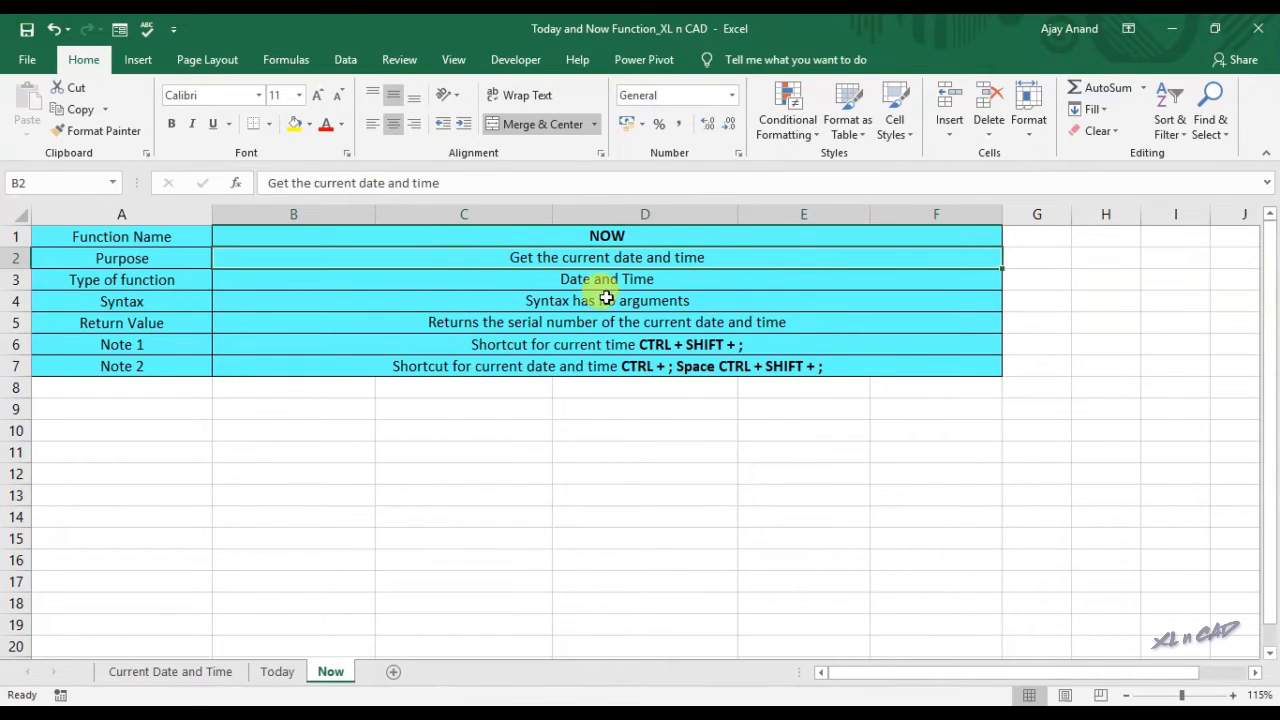
type("Current Time")
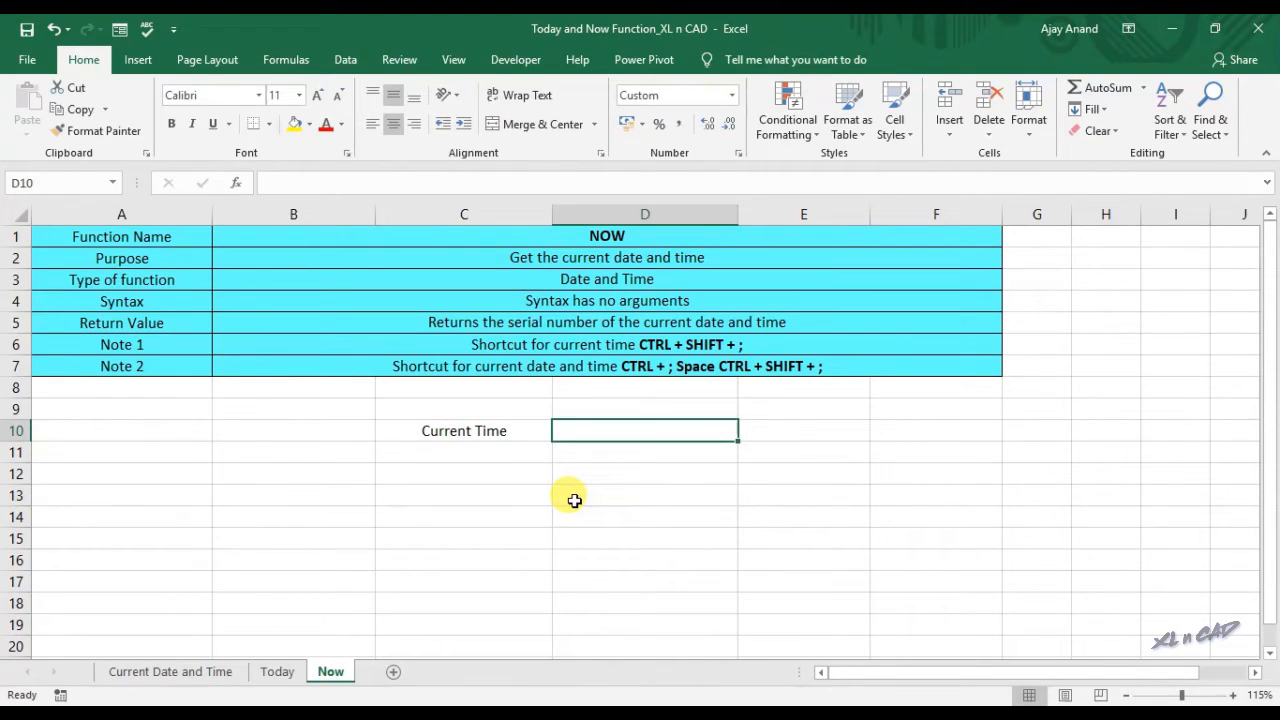
type("=now")
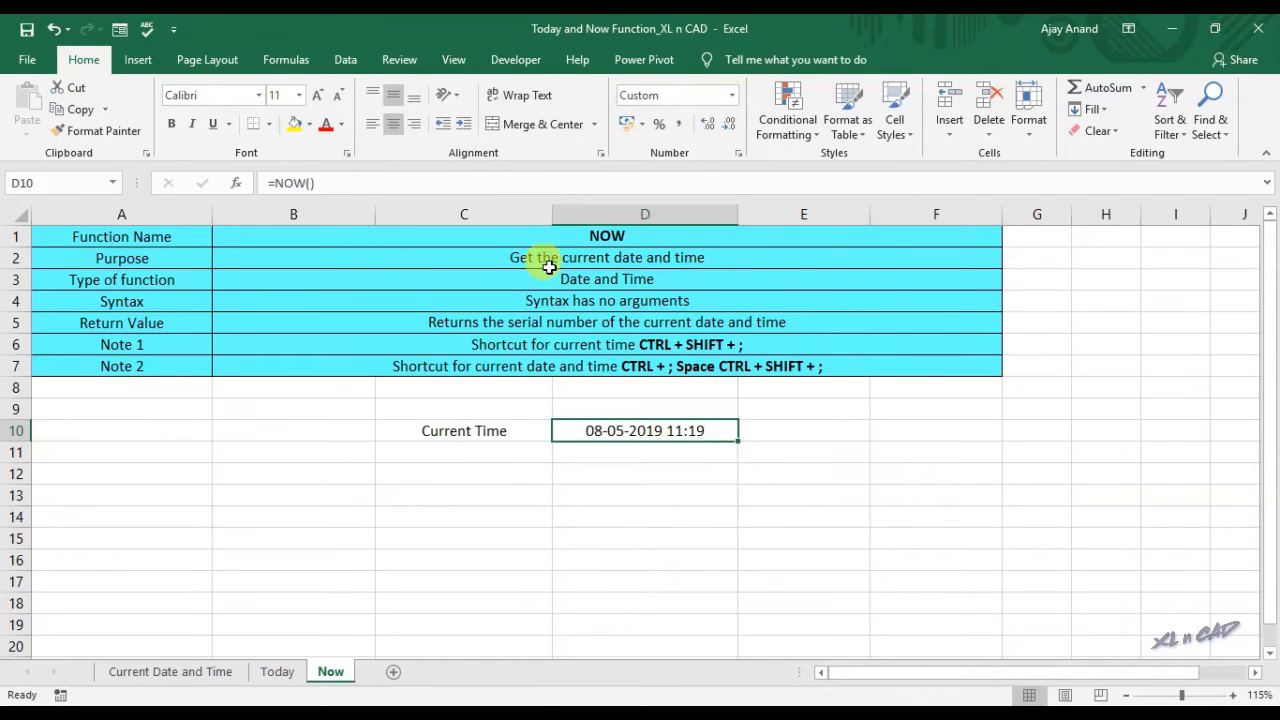
mouse_move(712, 424)
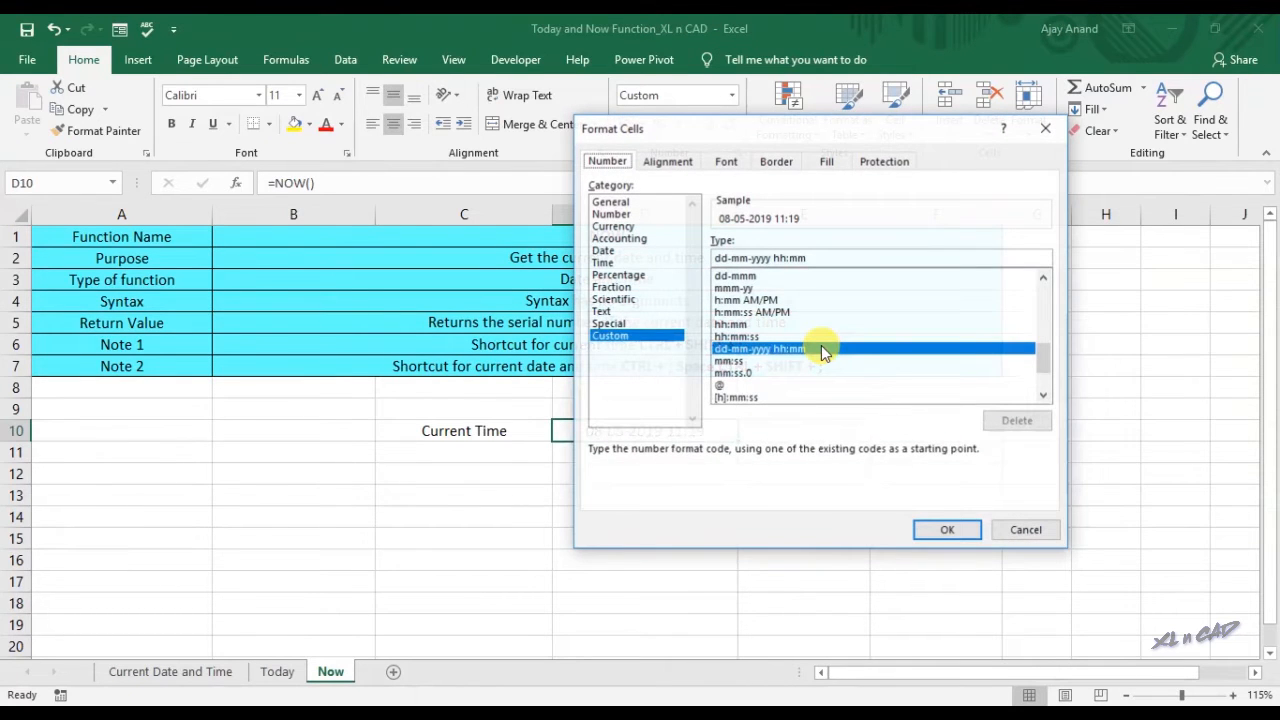
Format D10 with the Time category so it shows only 11:19:04.
left_click(602, 262)
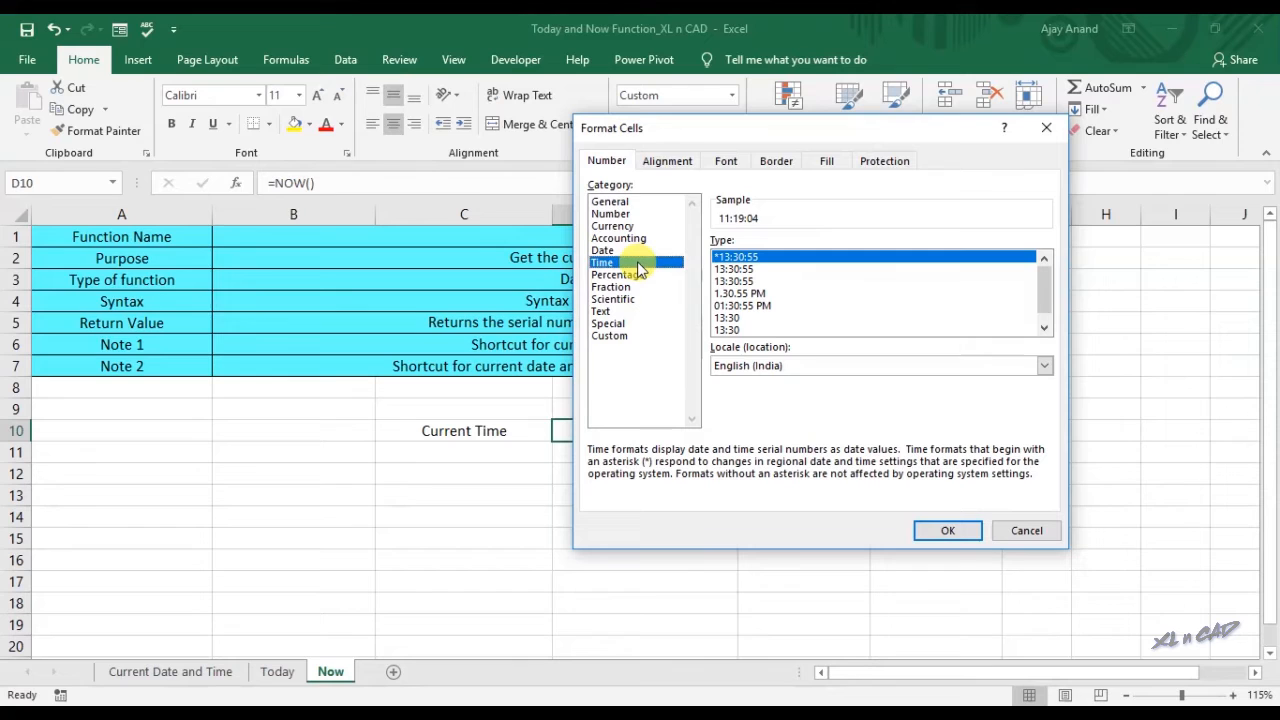
left_click(948, 530)
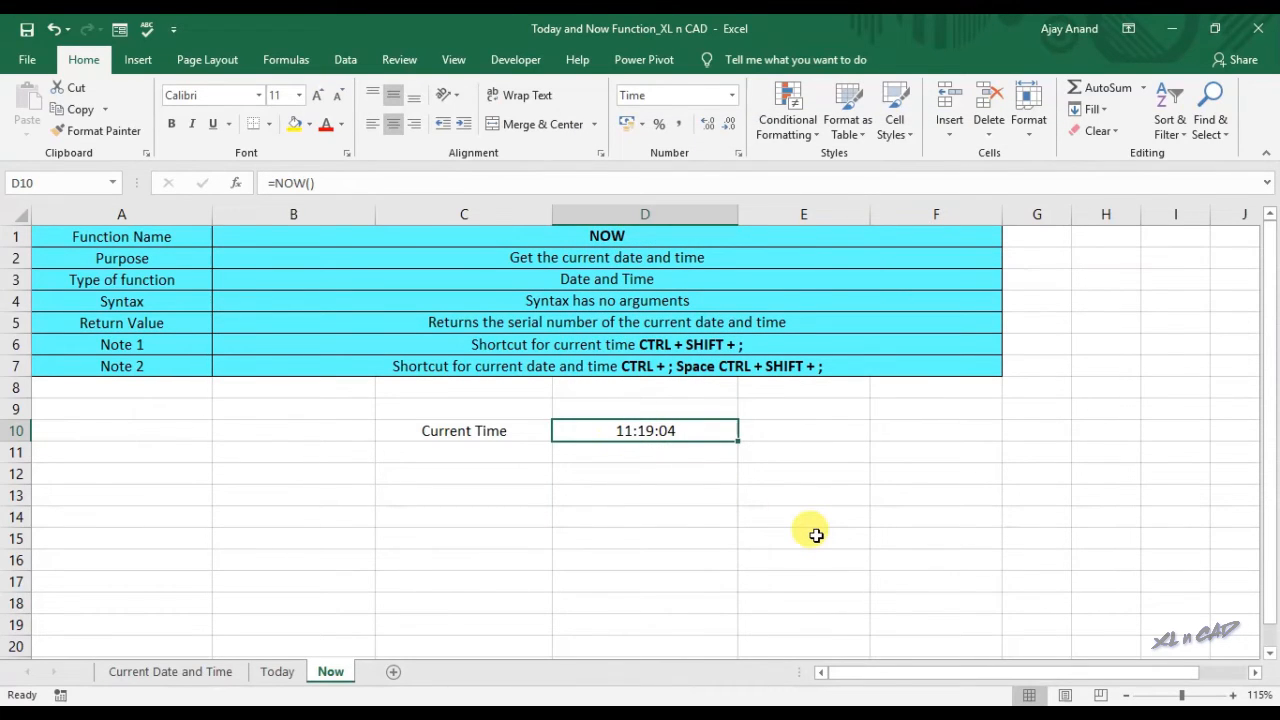
left_click(644, 452)
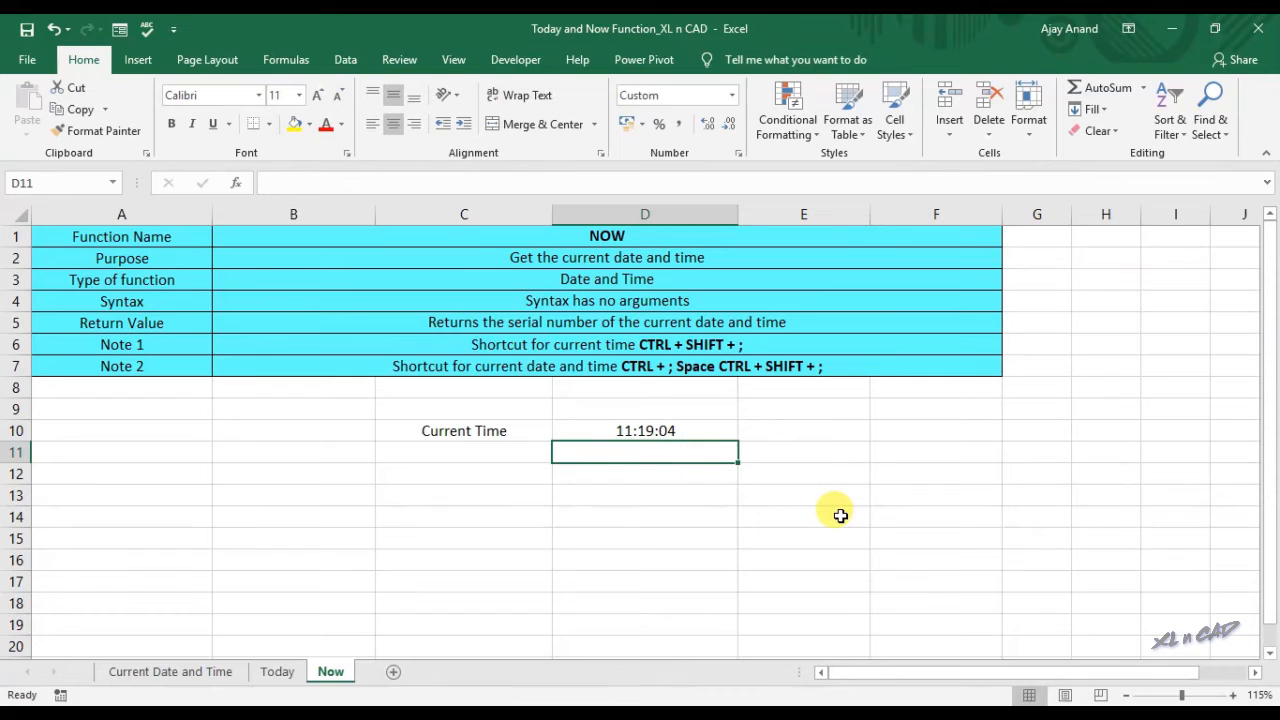
type("=Now")
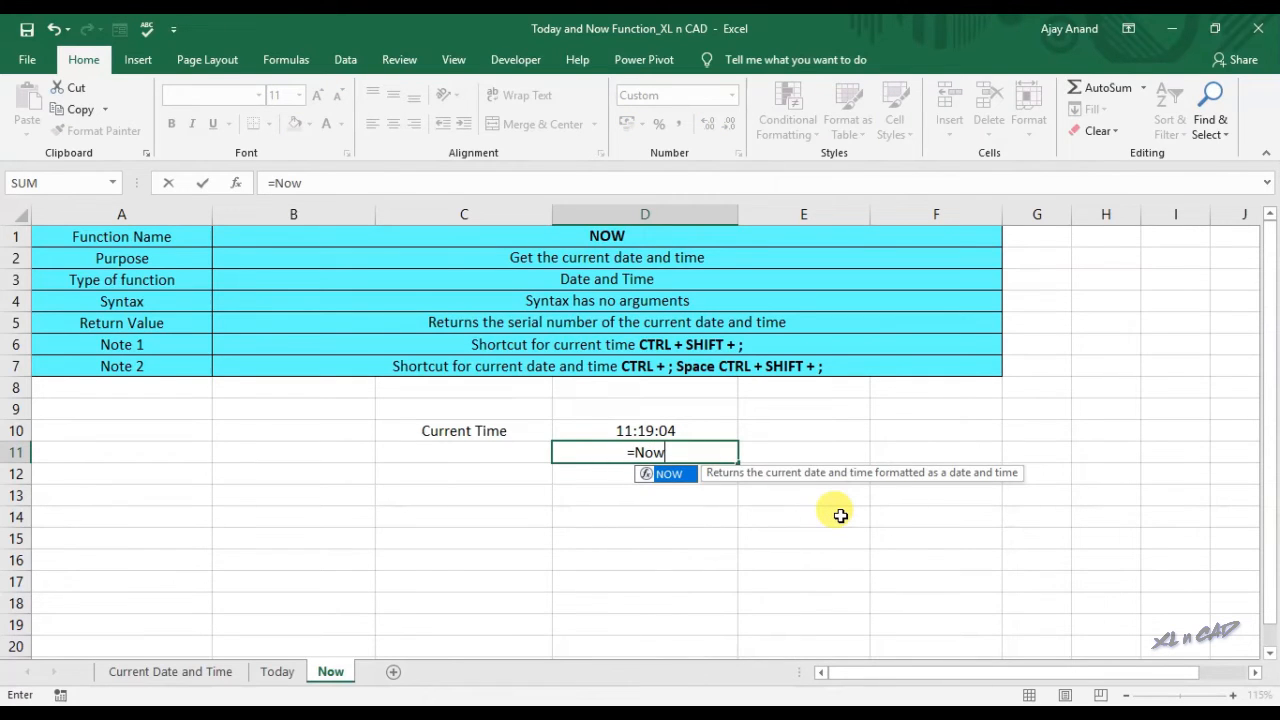
type("()")
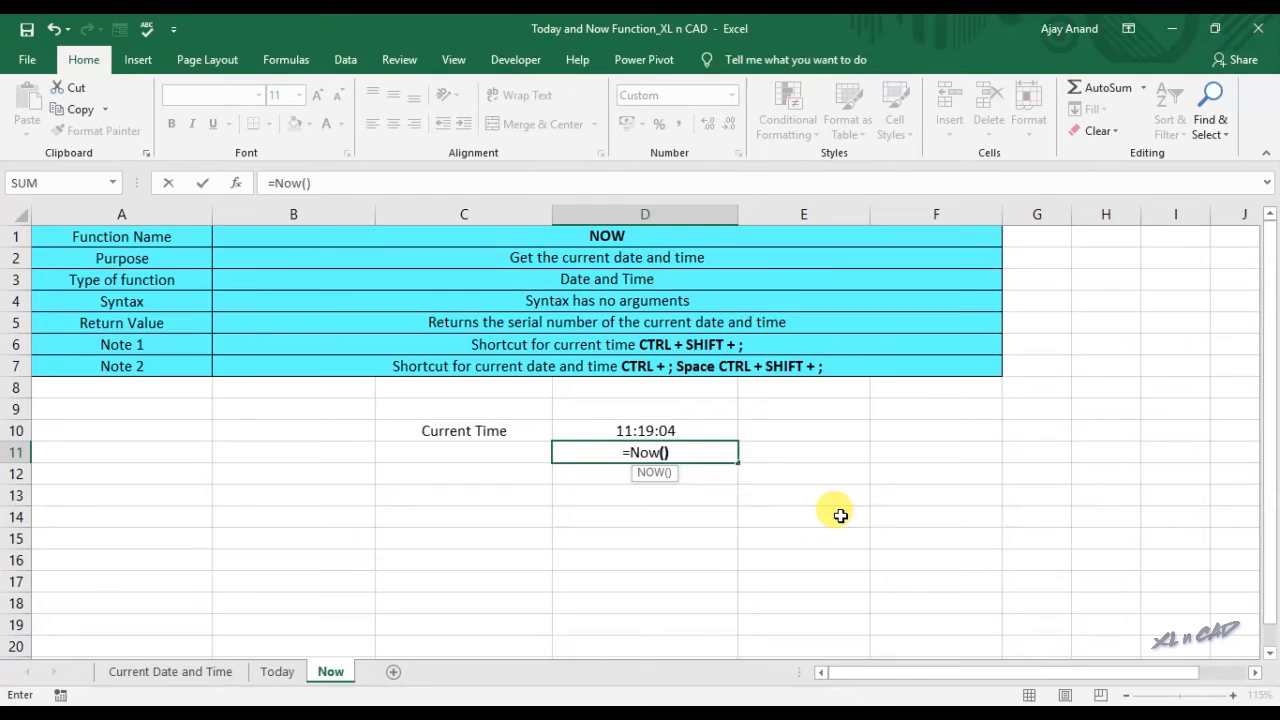
key("enter")
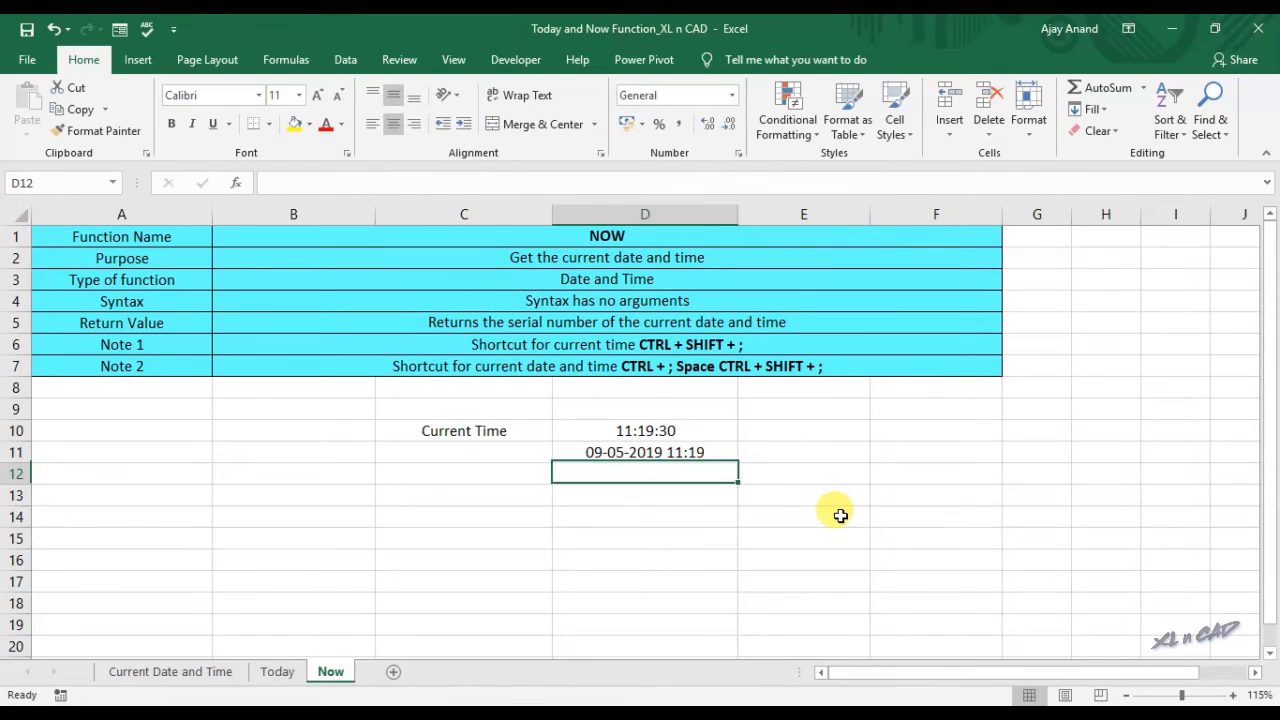
left_click(644, 452)
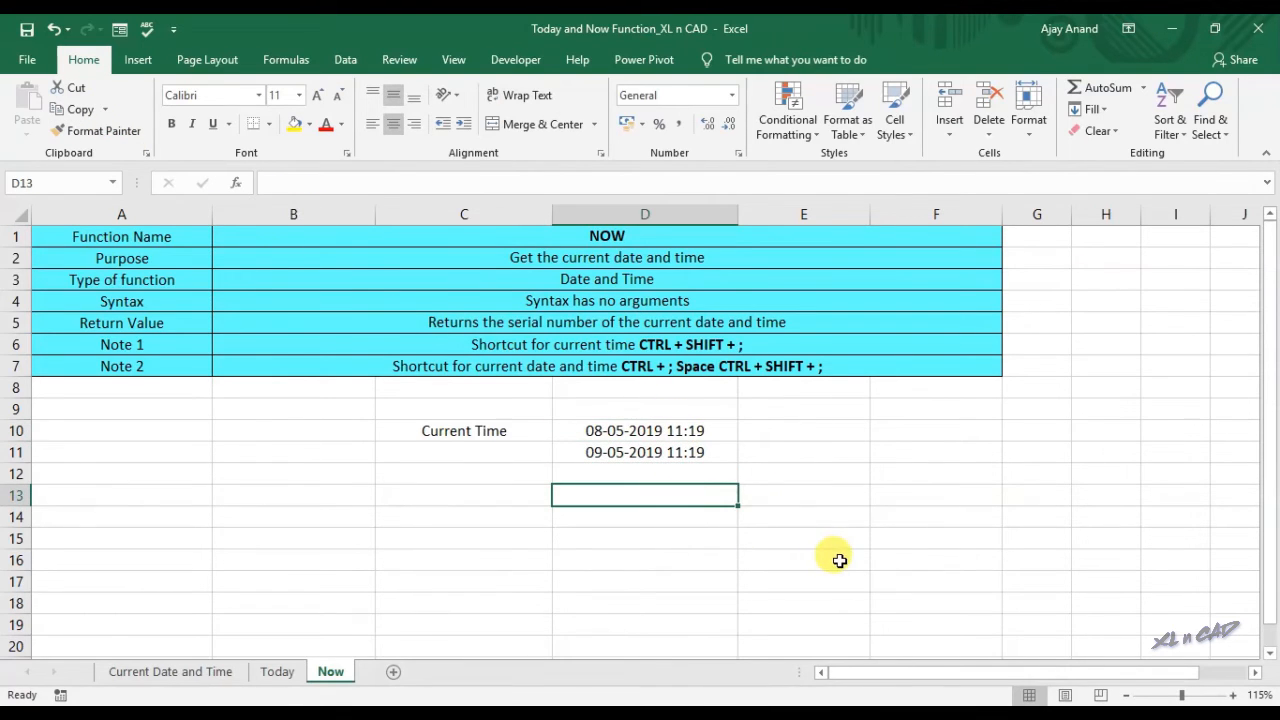
mouse_move(474, 344)
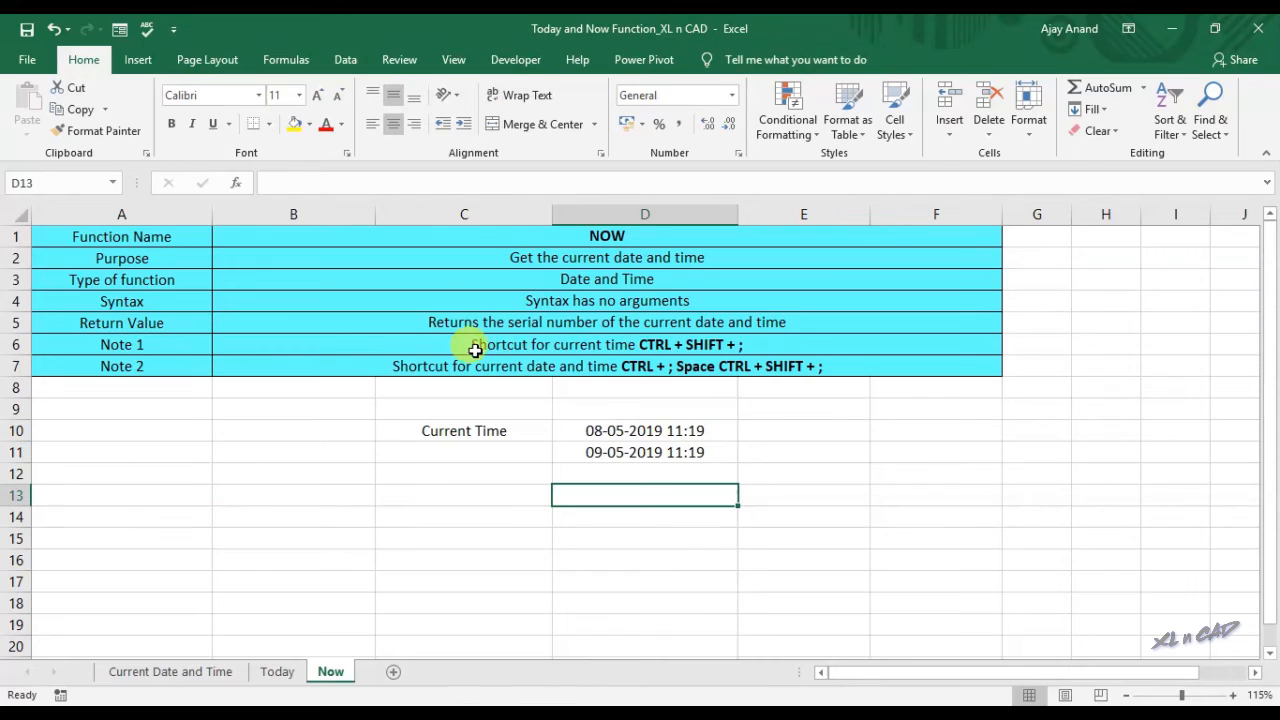
mouse_move(710, 322)
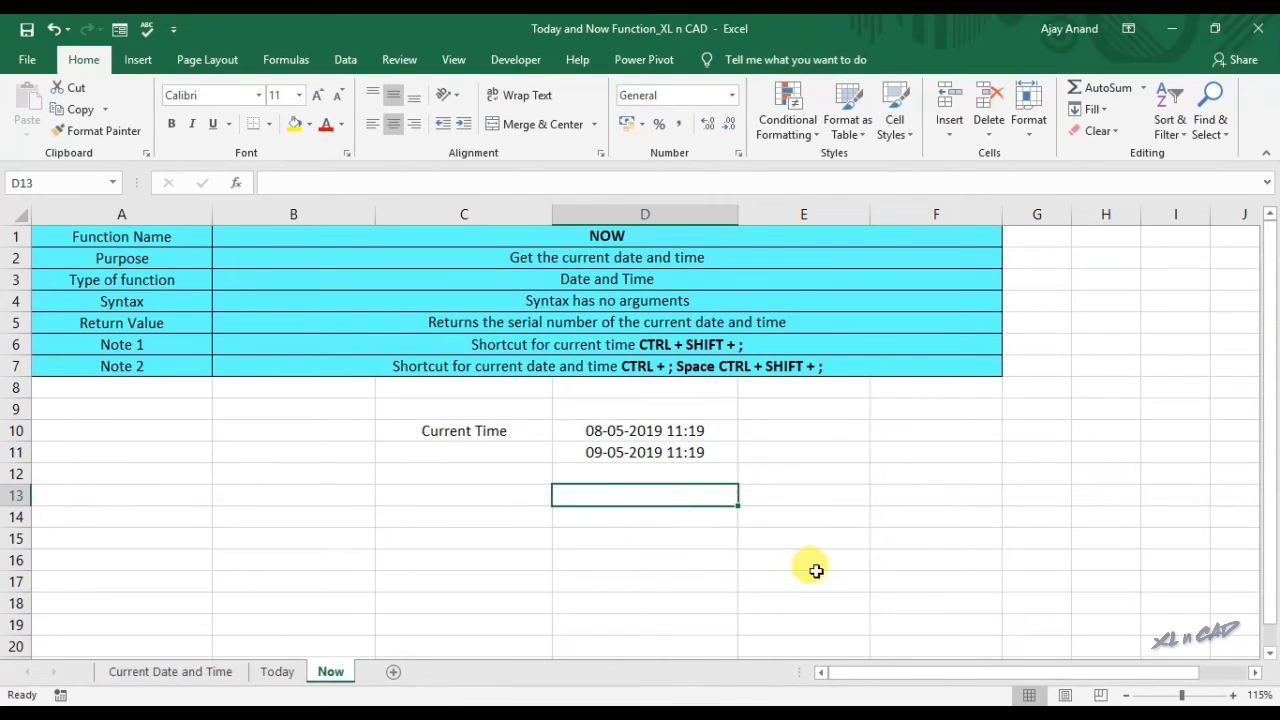
mouse_move(816, 570)
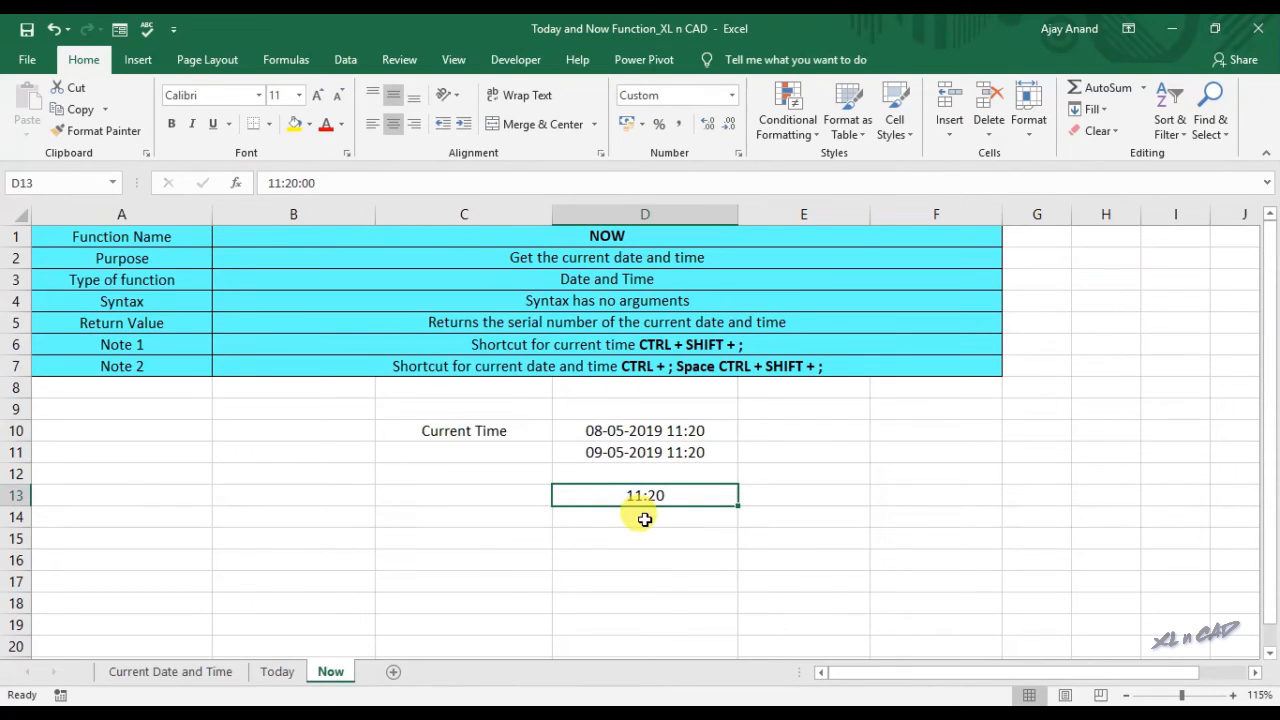
mouse_move(638, 366)
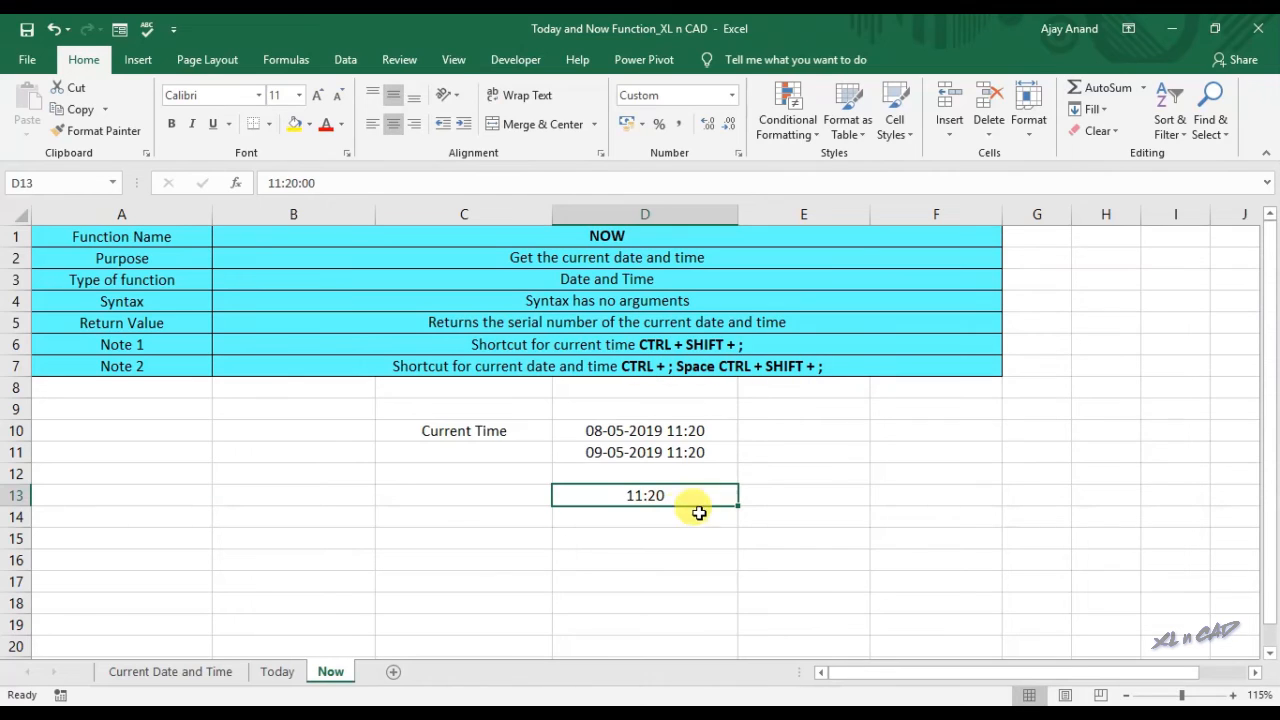
Insert the static time 11:20 in D13 via Ctrl+Shift+; and move to the next empty cell.
left_click(644, 516)
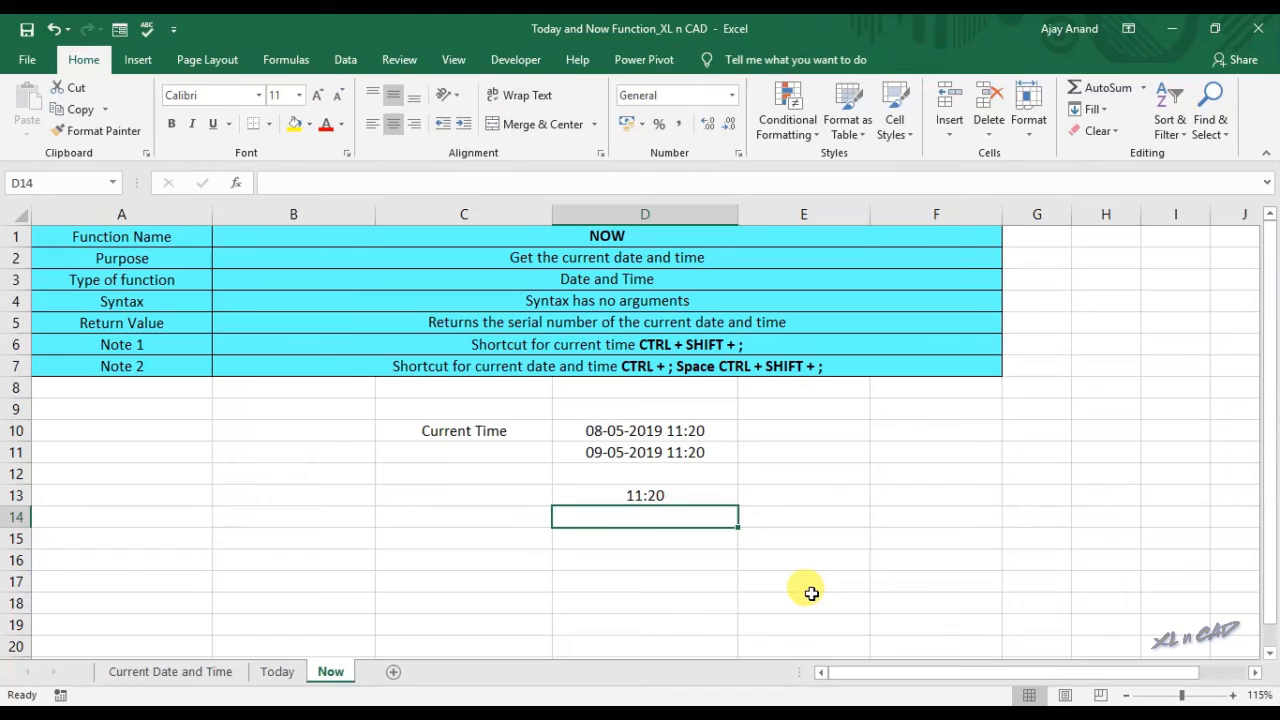
type("08-05-2019 11:20")
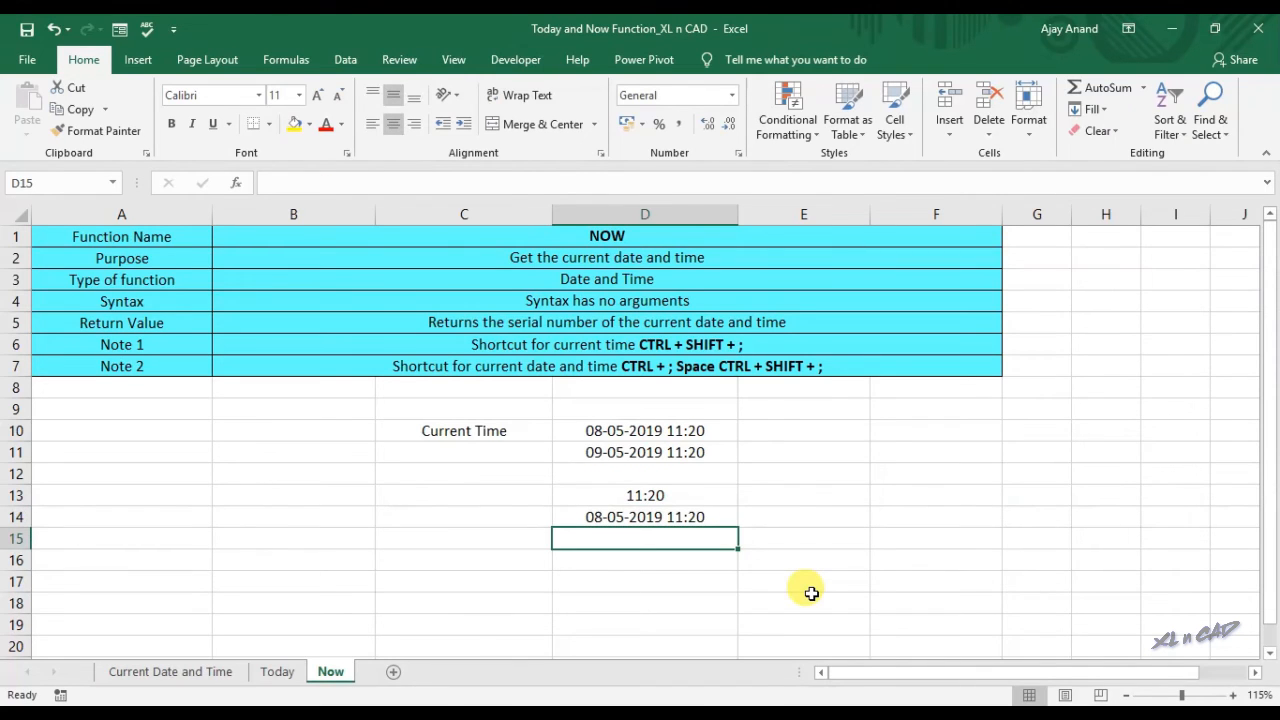
left_click(644, 516)
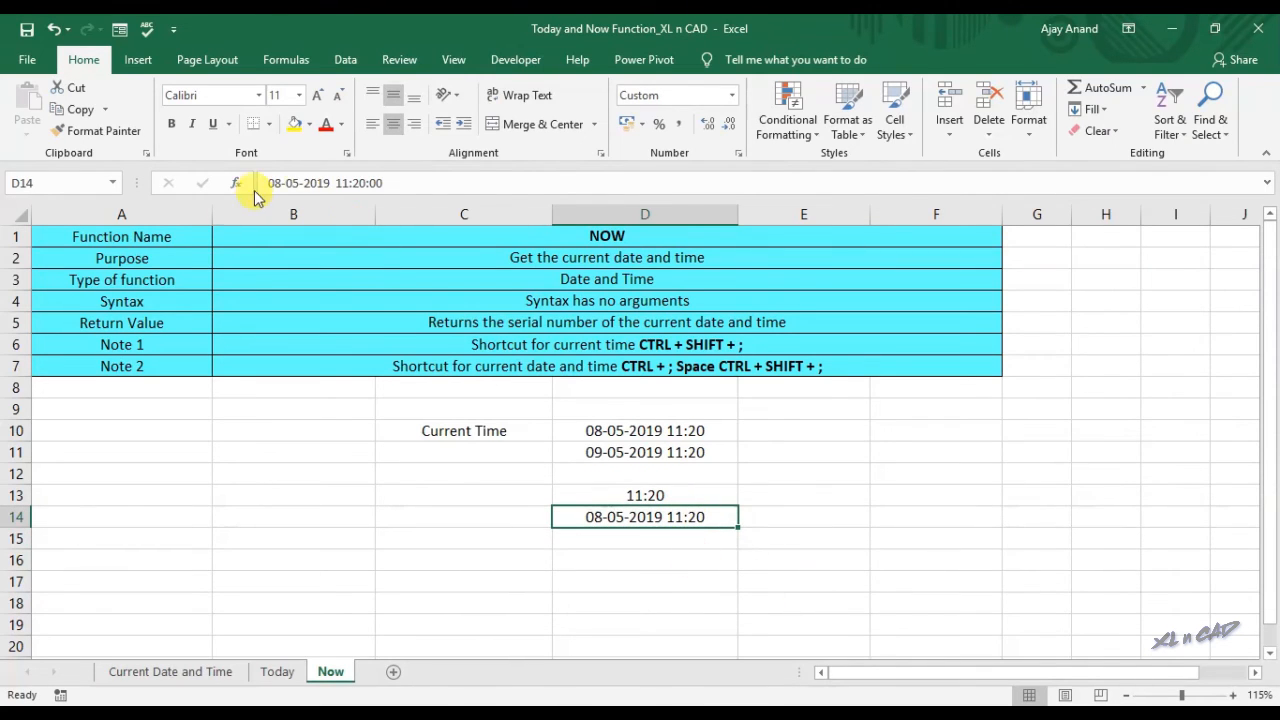
mouse_move(396, 186)
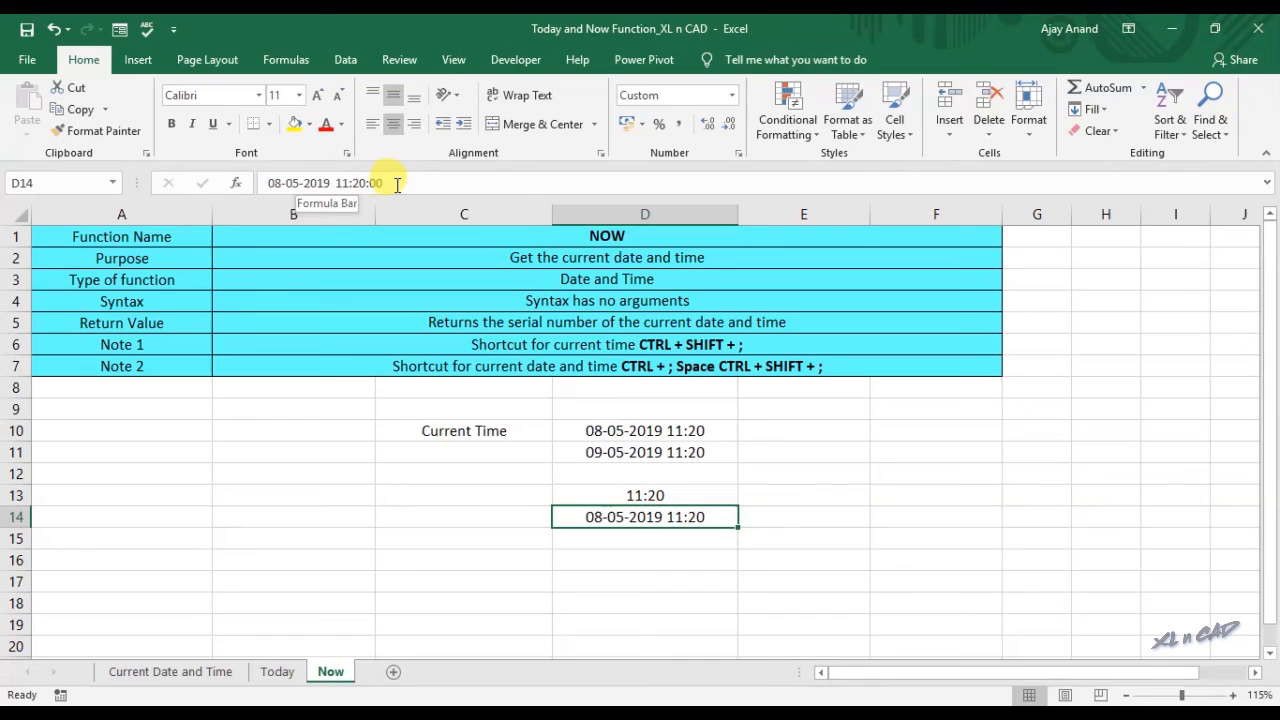
left_click(644, 580)
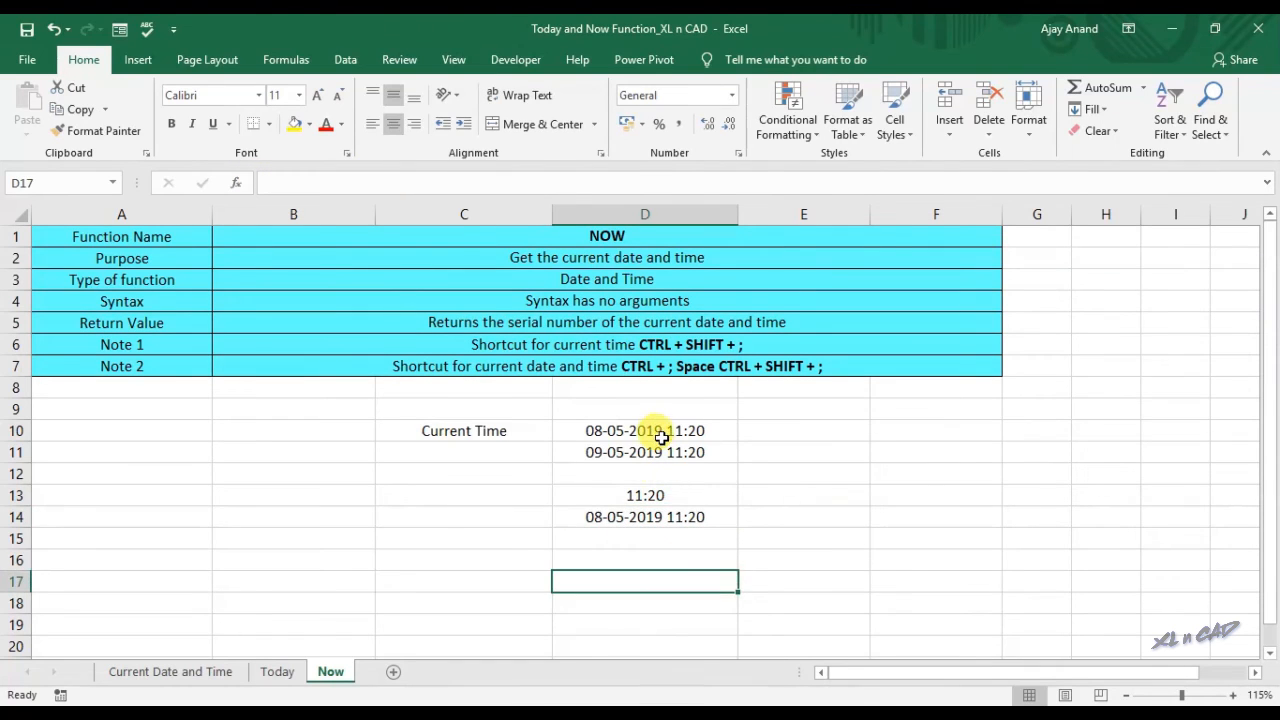